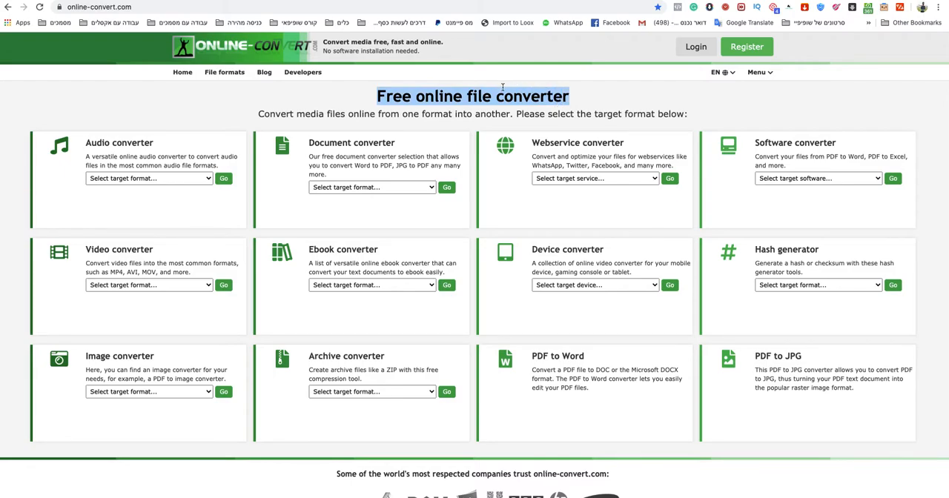
pyautogui.moveTo(451, 123)
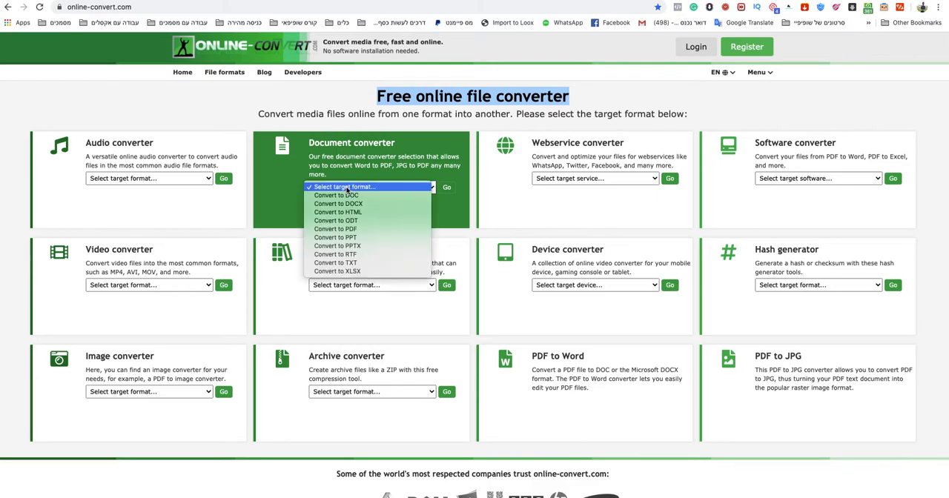
pyautogui.moveTo(336, 195)
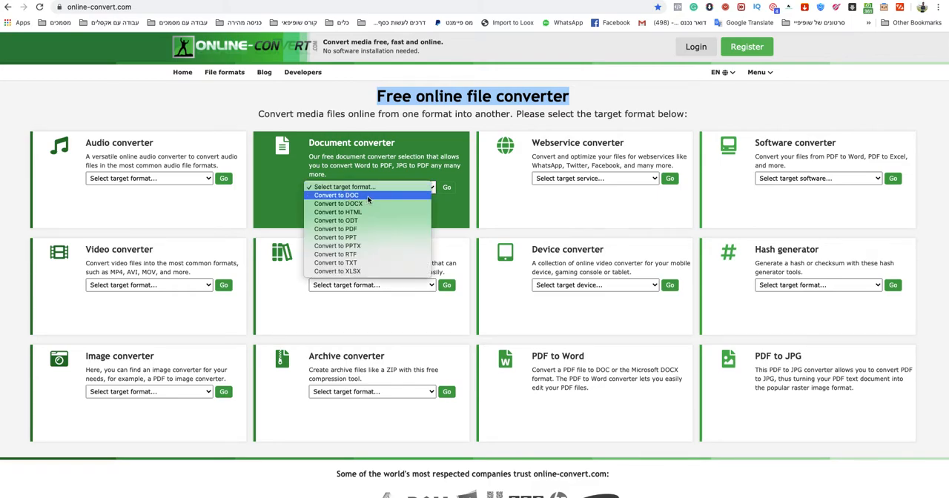
# - Pick DOC as the target format and upload ODT FILE.odt (16.15 KB) for conversion
pyautogui.click(336, 195)
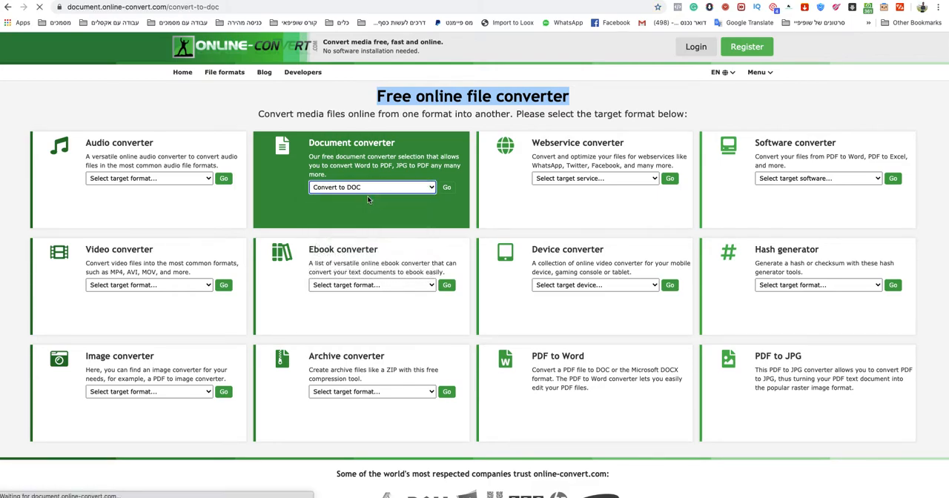
pyautogui.click(446, 187)
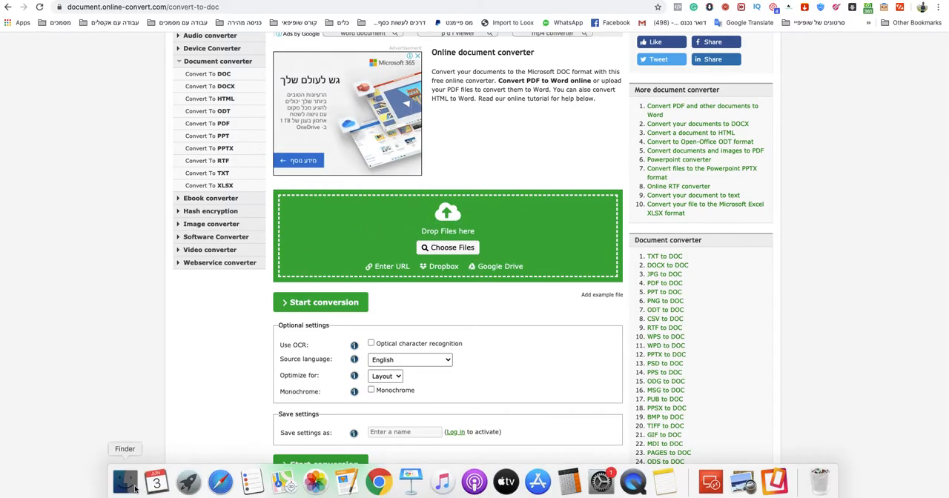
pyautogui.click(320, 301)
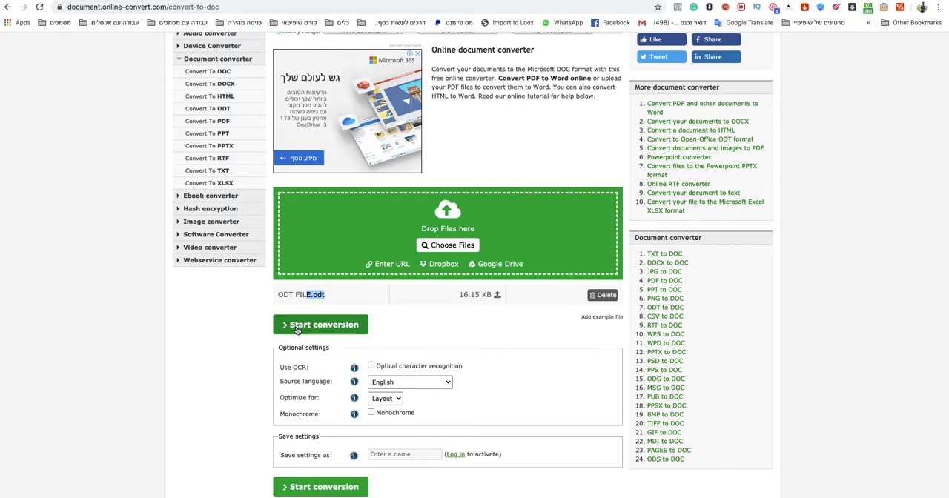
# - Convert to DOC, save 123123.doc to the Desktop, and confirm its kind is Microsoft Word Document
pyautogui.click(320, 323)
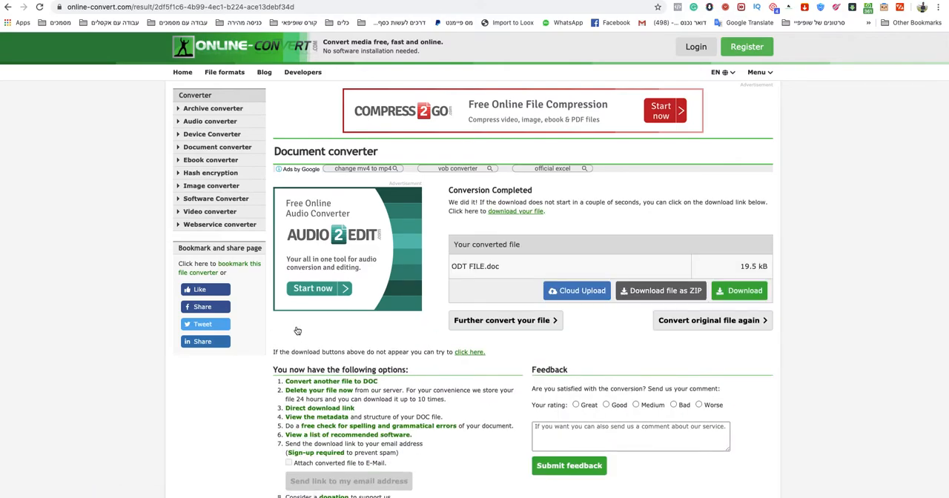
pyautogui.click(738, 290)
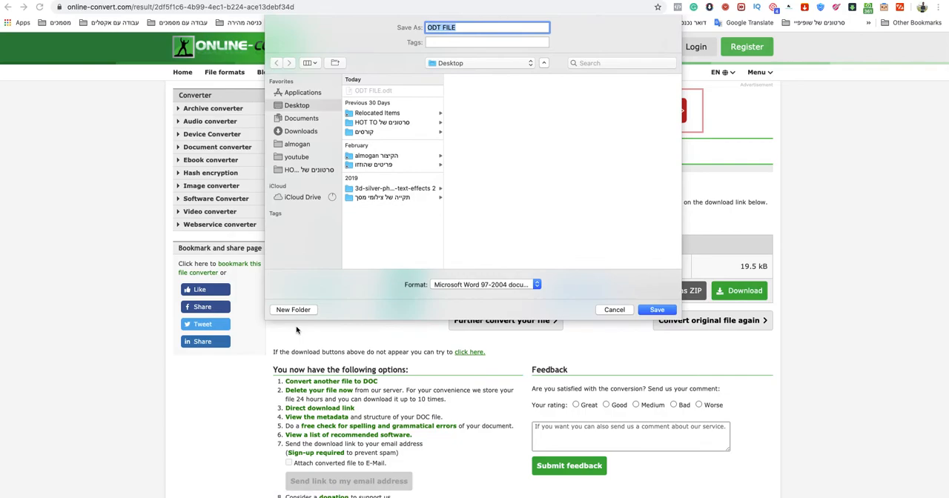
pyautogui.click(656, 309)
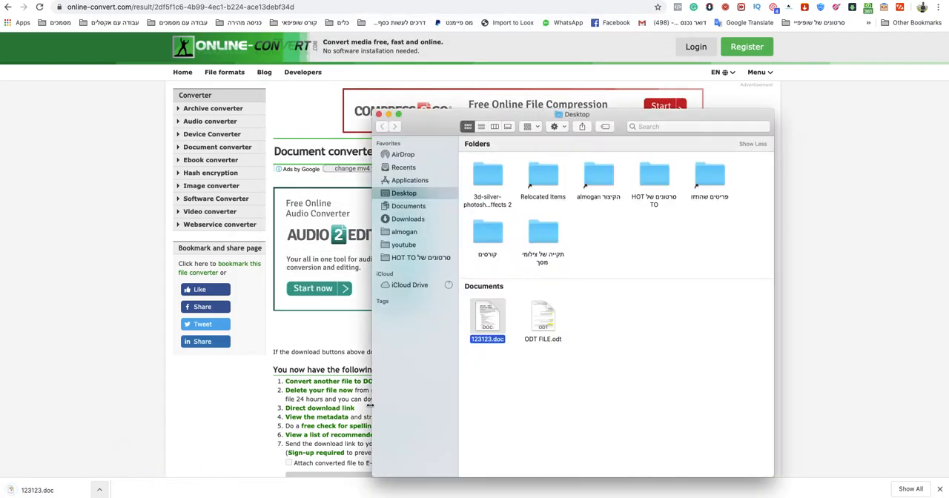
pyautogui.rightClick(487, 318)
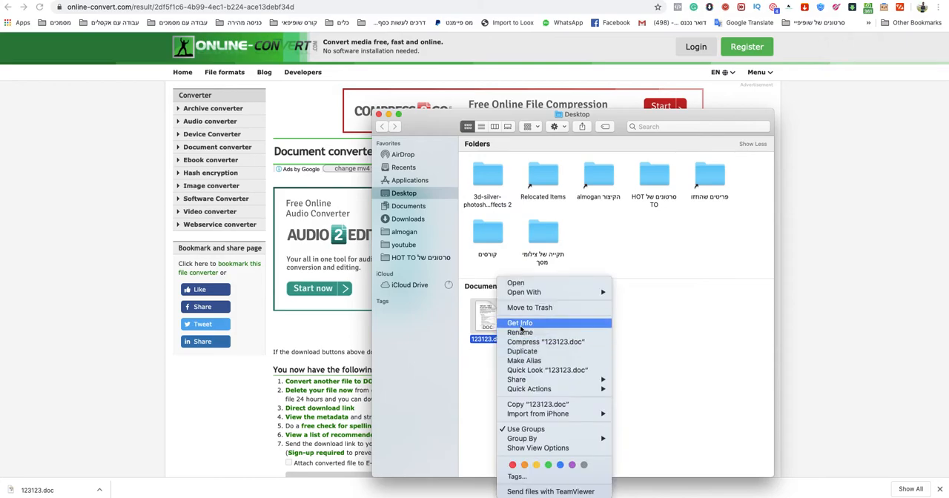
pyautogui.click(520, 322)
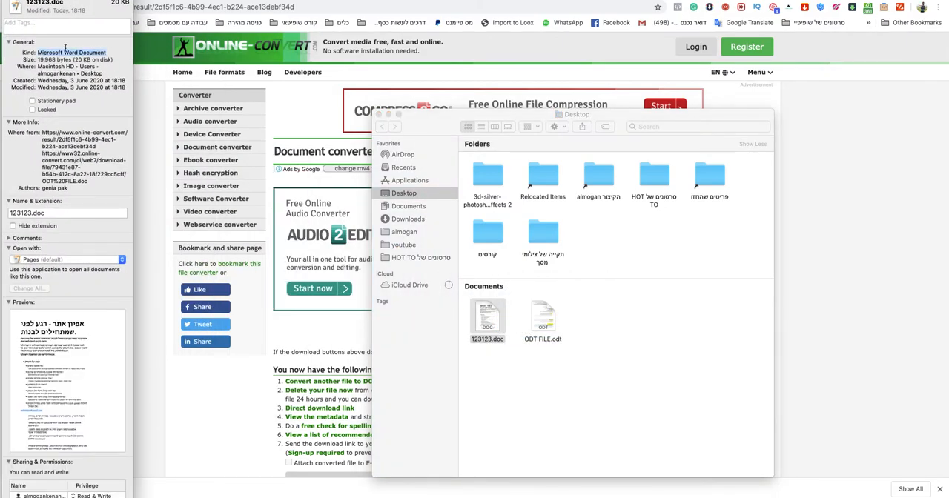